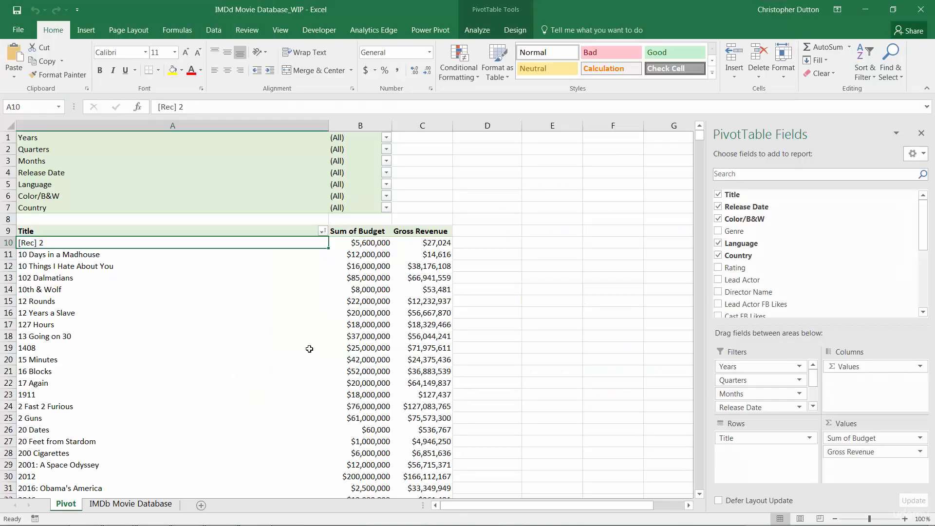
pyautogui.moveTo(339, 220)
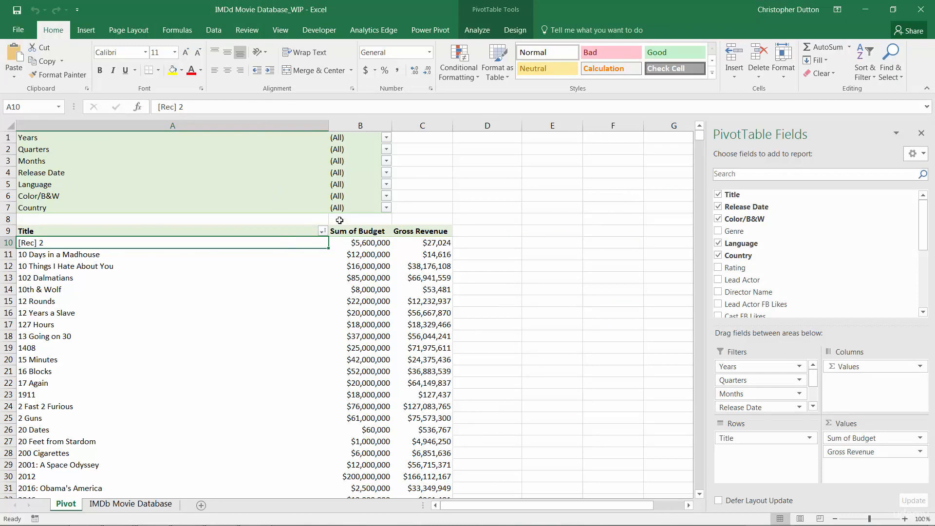
pyautogui.moveTo(359, 266)
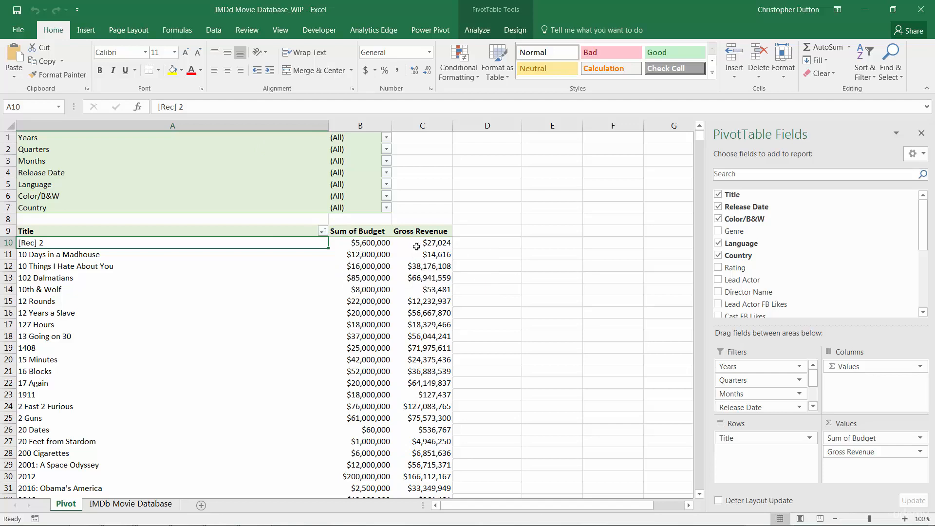
pyautogui.moveTo(366, 243)
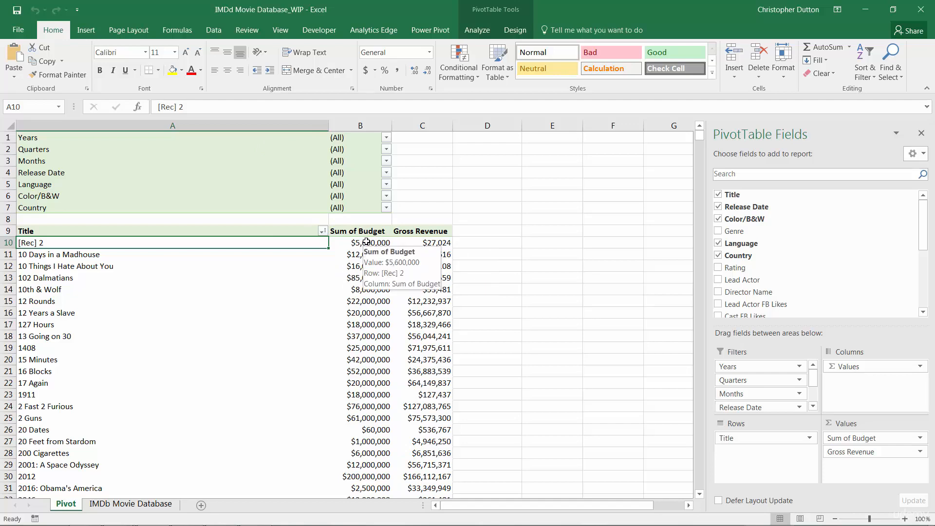
pyautogui.moveTo(361, 268)
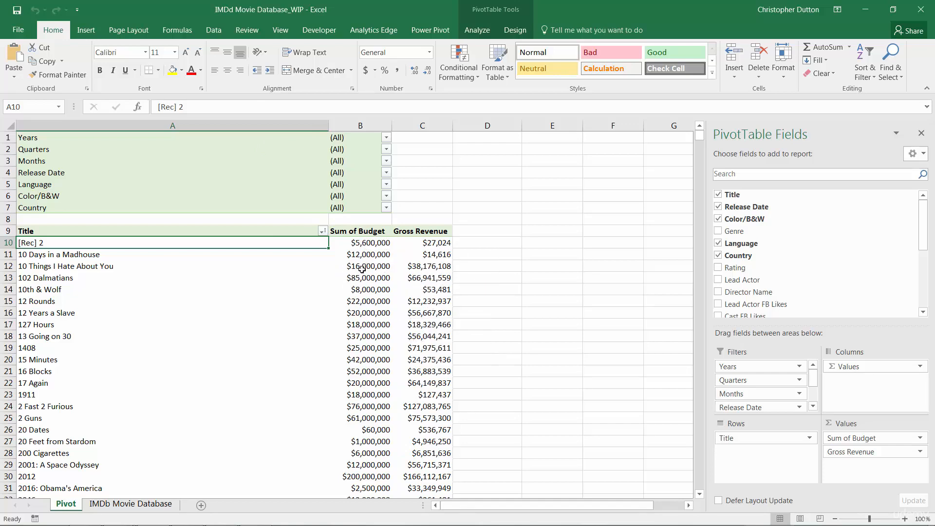
# Keep both Budget and Gross Revenue values summarized as Sum.
pyautogui.rightClick(368, 242)
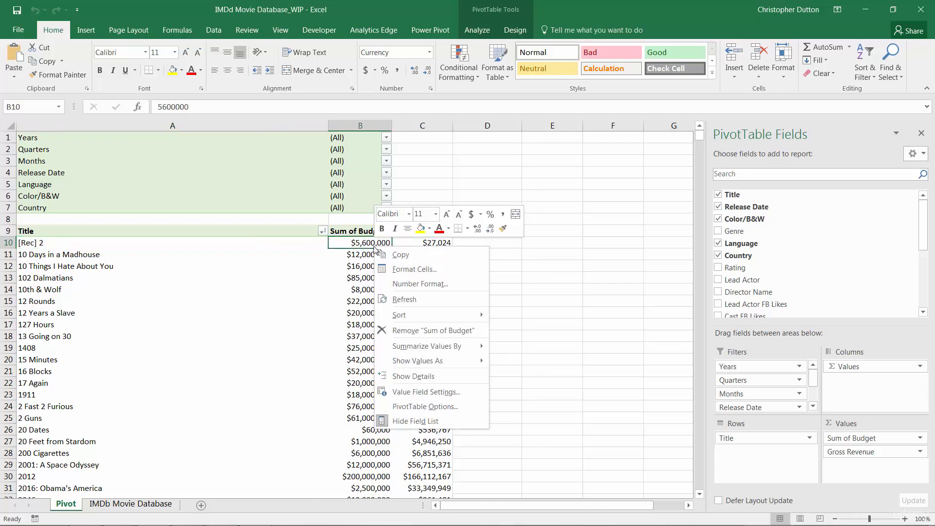
pyautogui.moveTo(435, 300)
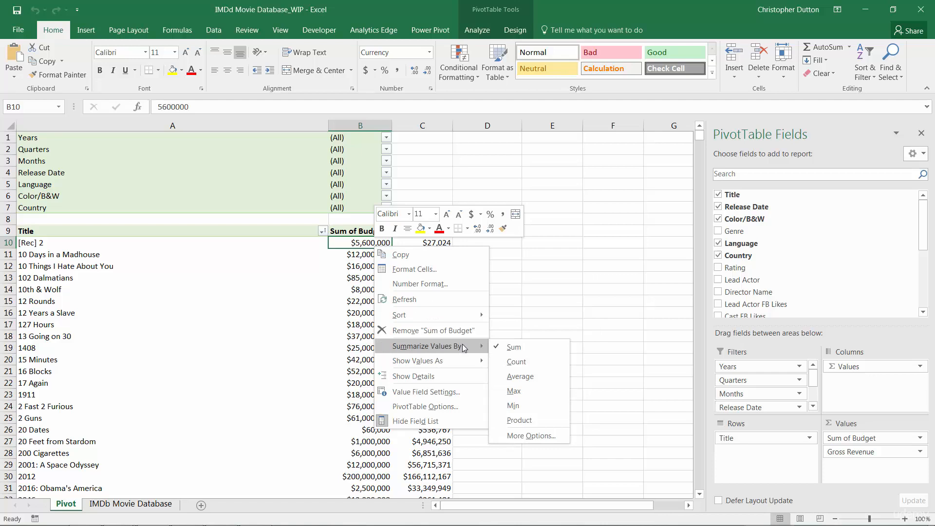
pyautogui.moveTo(528, 346)
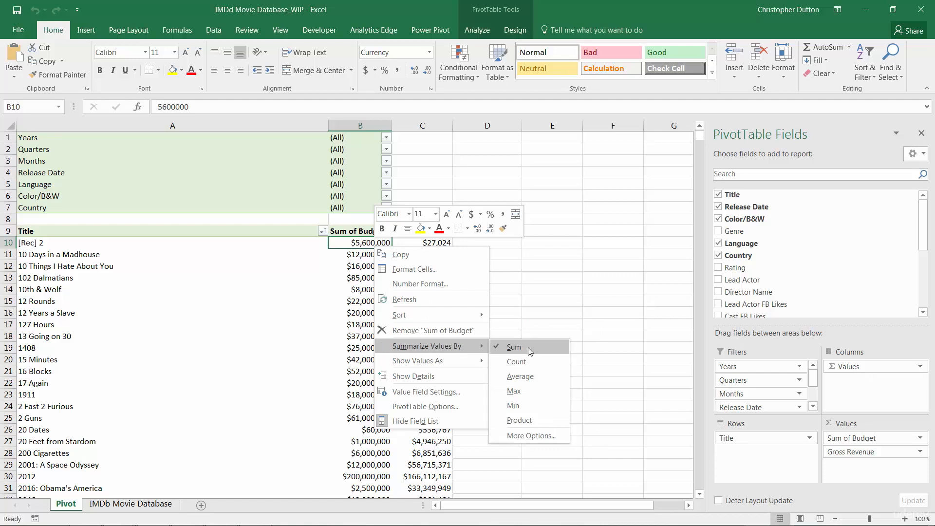
pyautogui.click(513, 346)
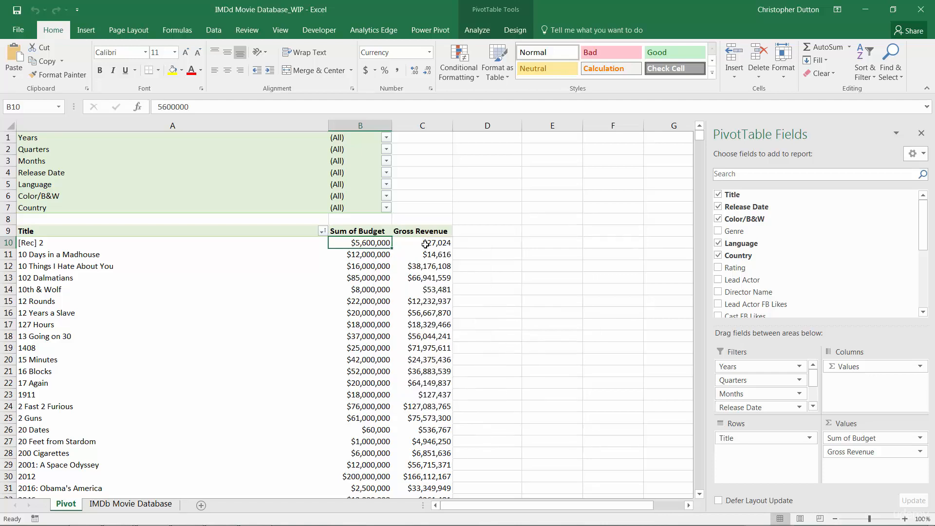
pyautogui.rightClick(435, 242)
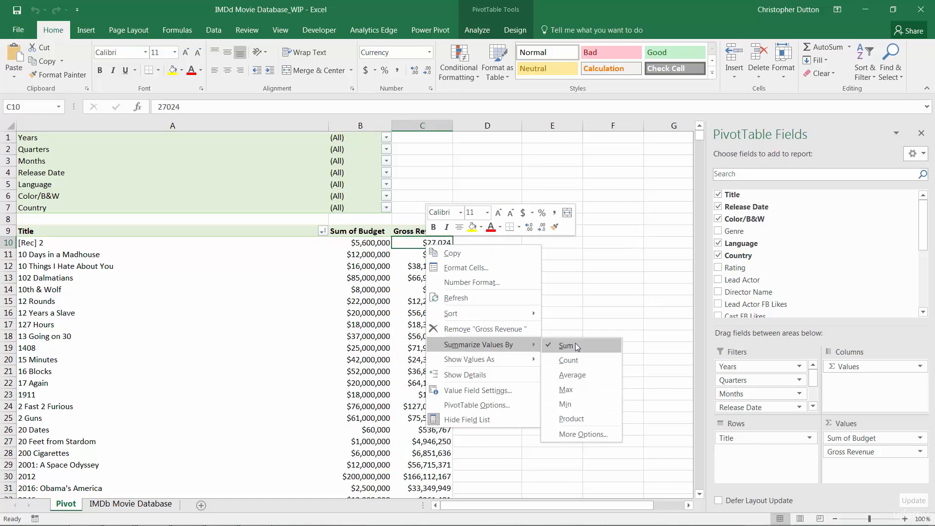
pyautogui.click(566, 345)
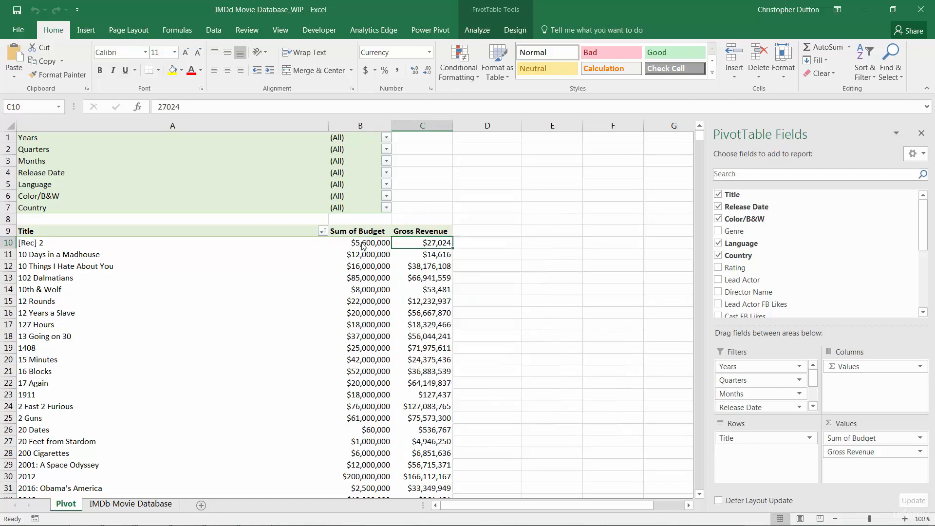
pyautogui.moveTo(361, 254)
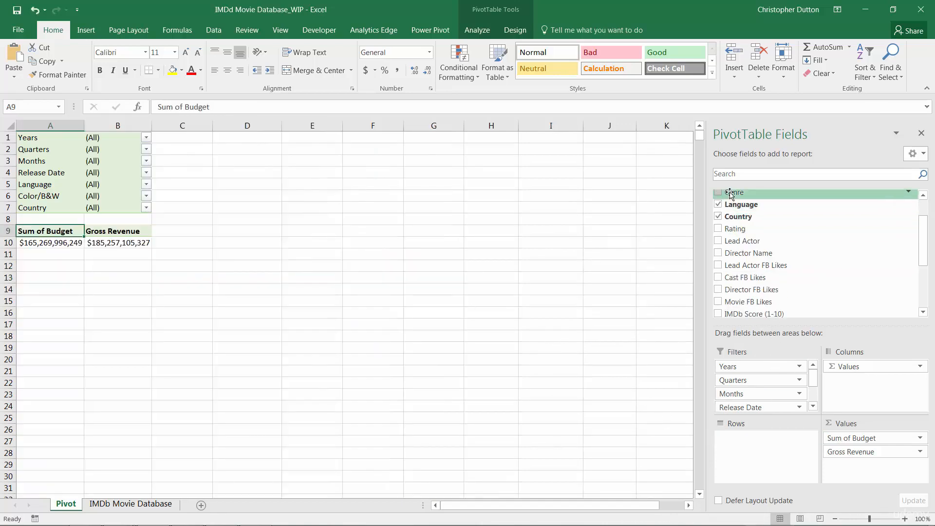
# Group the pivot rows by Genre and select the Action row's cells.
pyautogui.click(718, 191)
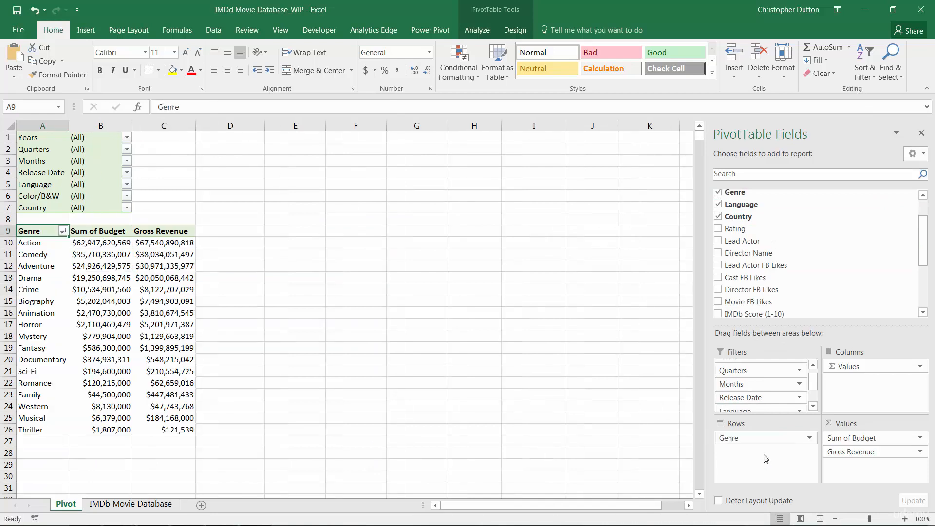
pyautogui.moveTo(129, 247)
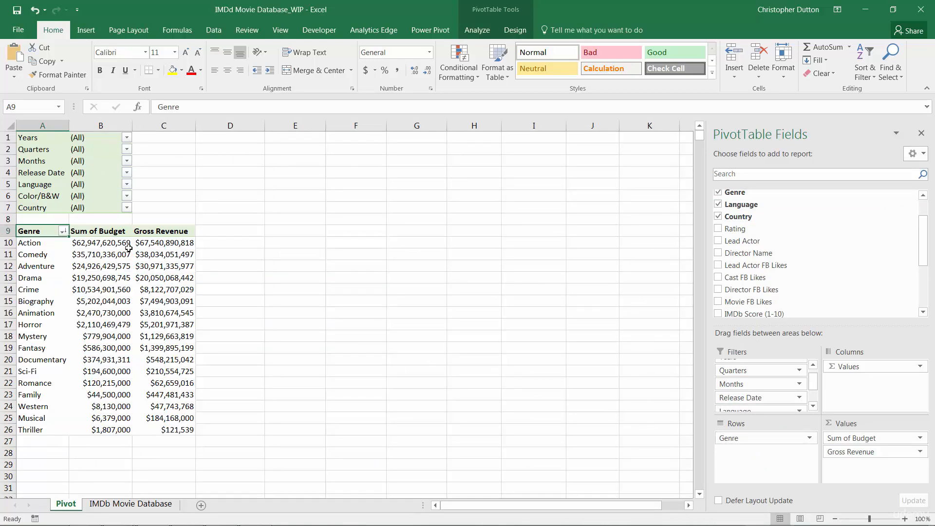
pyautogui.click(164, 242)
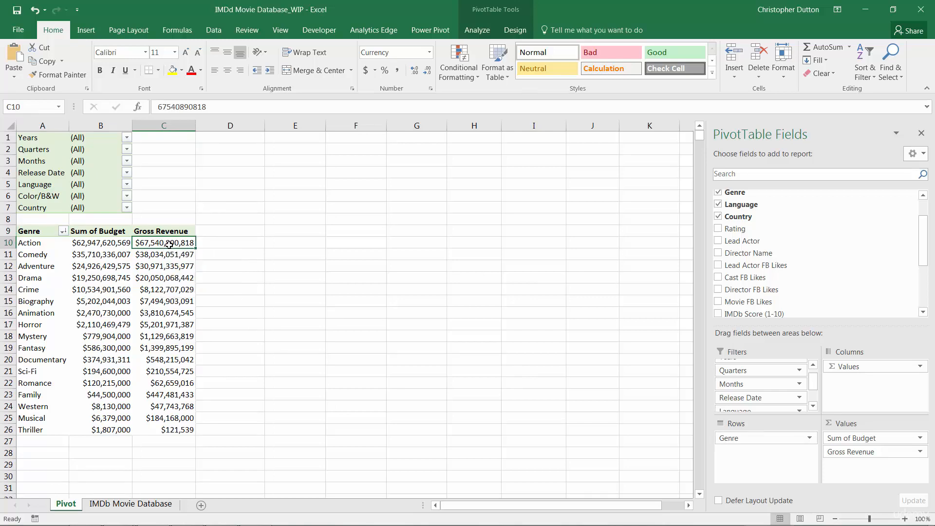
pyautogui.moveTo(170, 243)
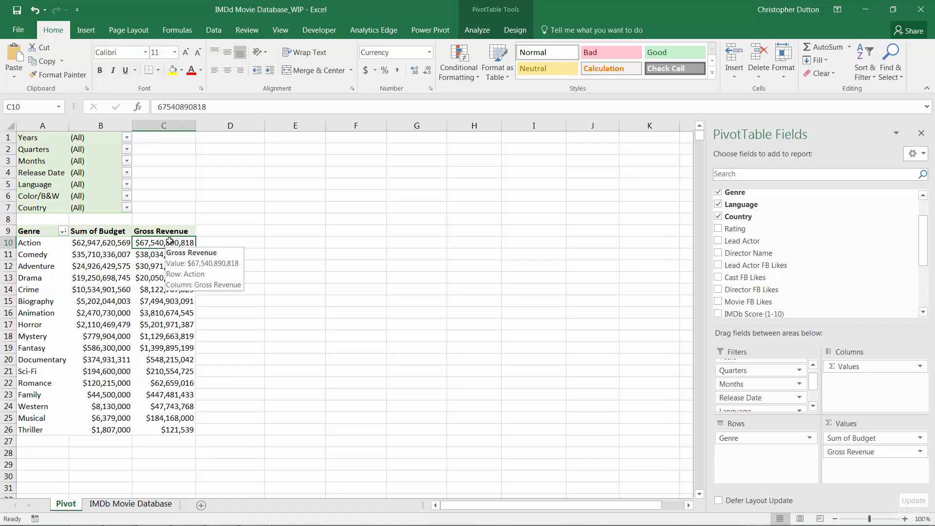
pyautogui.click(42, 242)
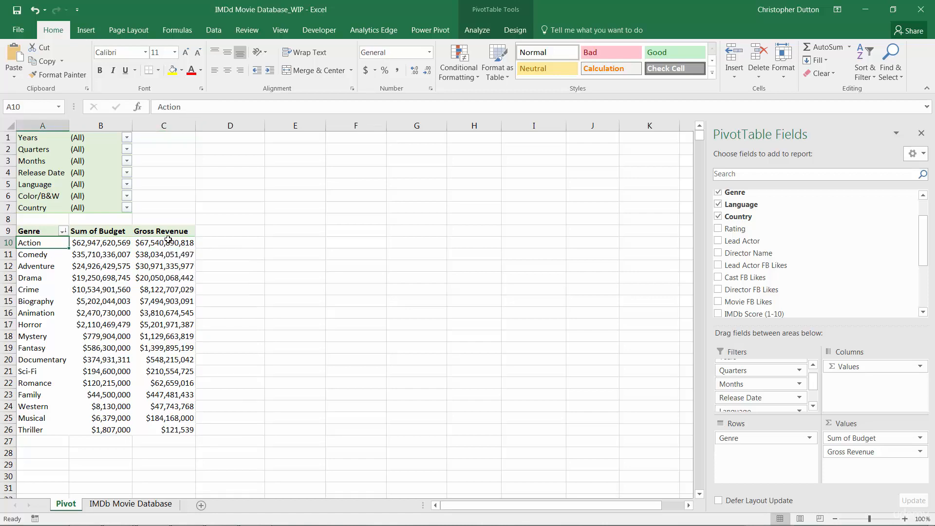
pyautogui.moveTo(101, 242)
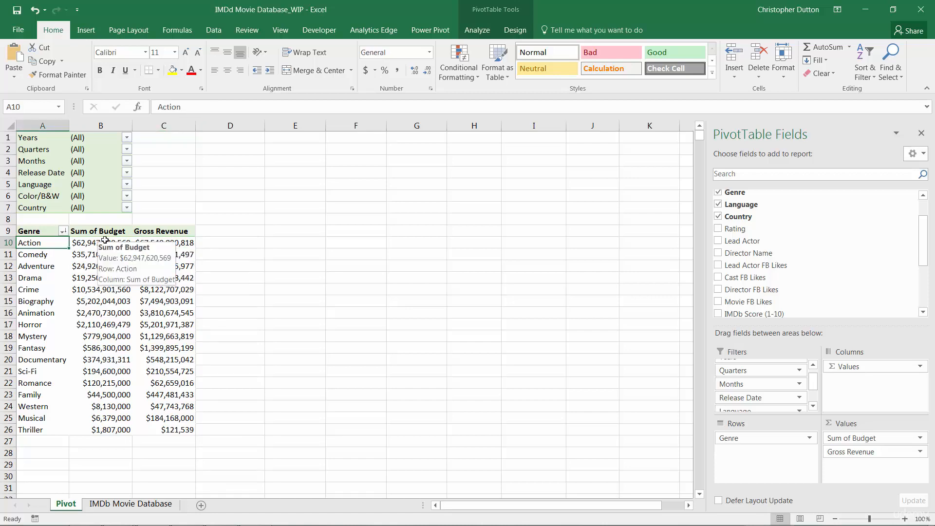
pyautogui.moveTo(165, 242)
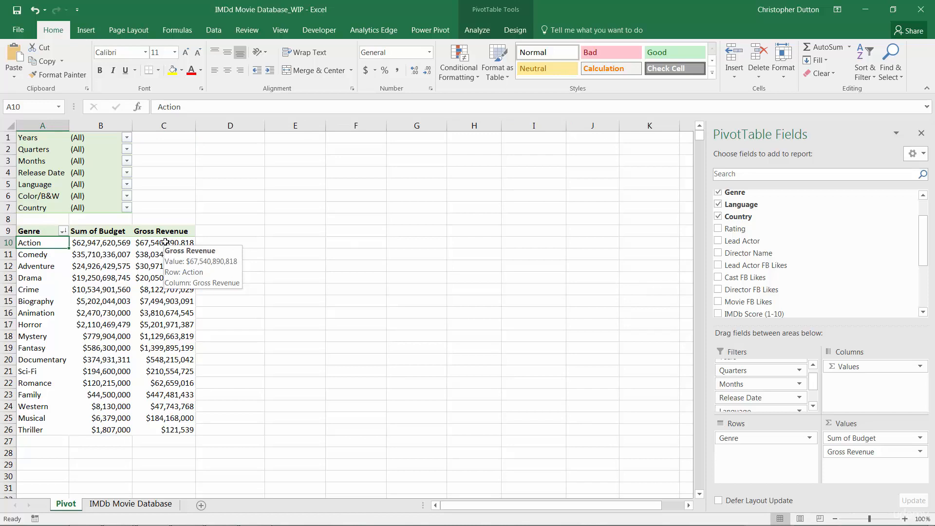
# Summarize Gross Revenue by Count and check the counts for Action, Comedy and Adventure.
pyautogui.rightClick(163, 241)
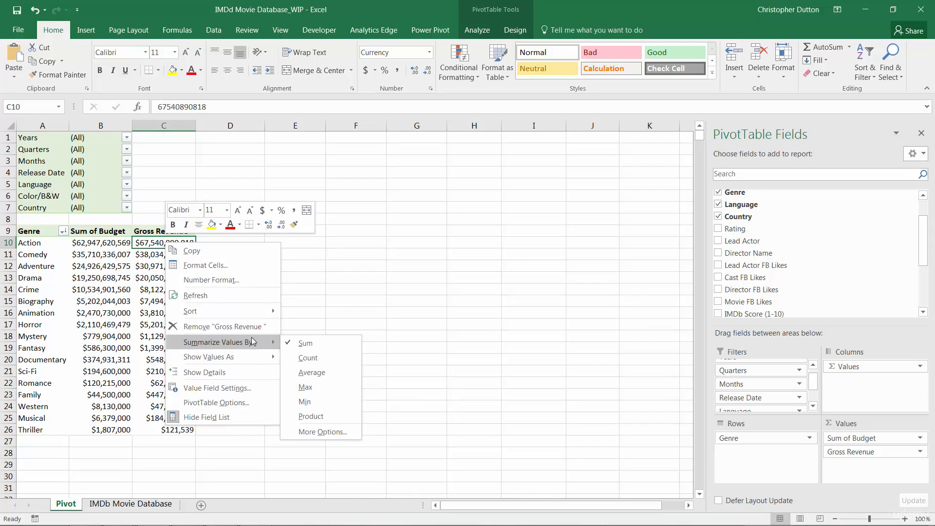
pyautogui.moveTo(308, 357)
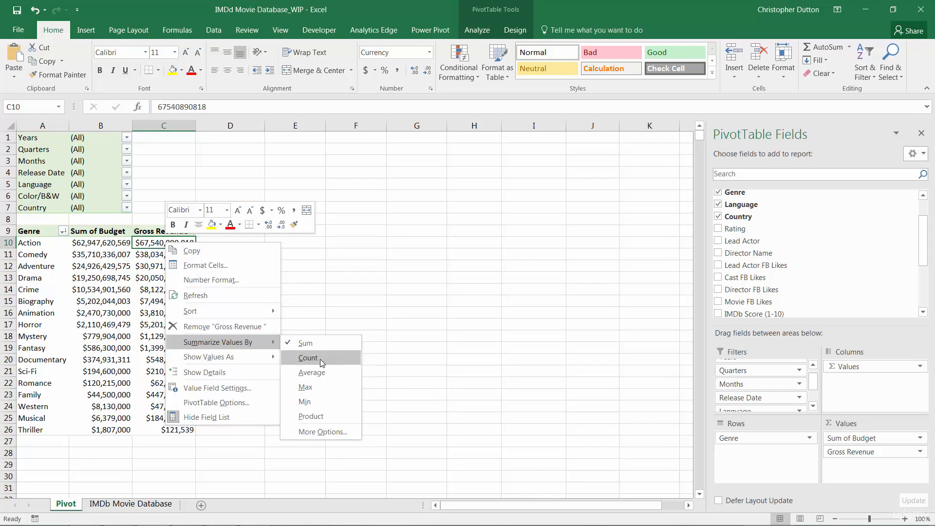
pyautogui.click(308, 357)
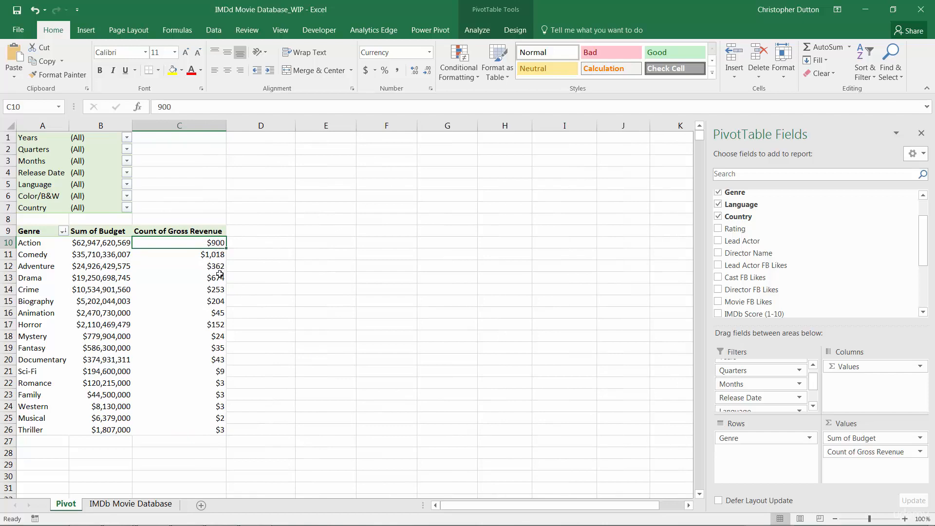
pyautogui.moveTo(210, 243)
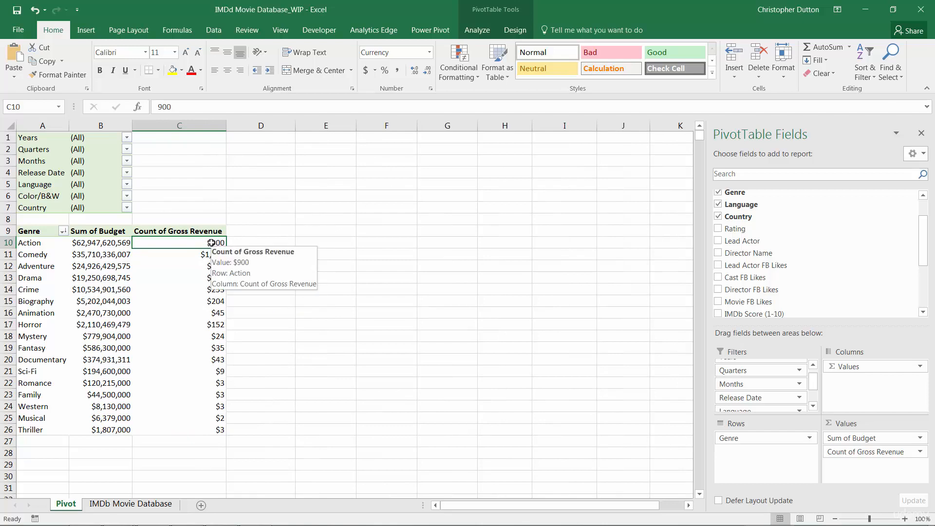
pyautogui.moveTo(31, 241)
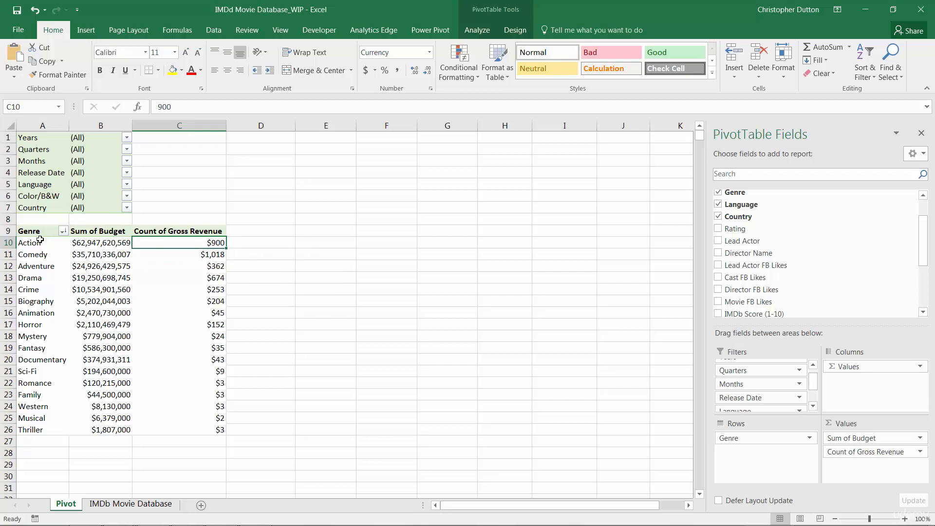
pyautogui.click(30, 242)
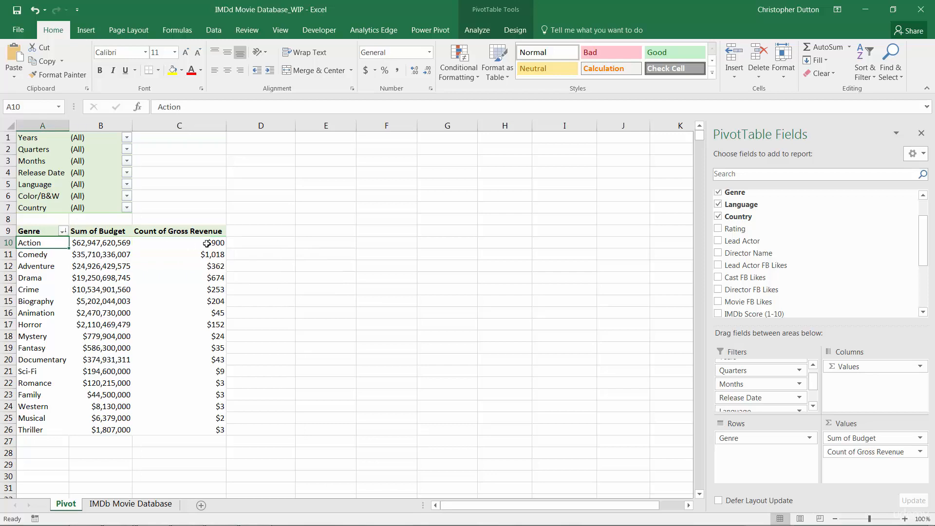
pyautogui.click(179, 242)
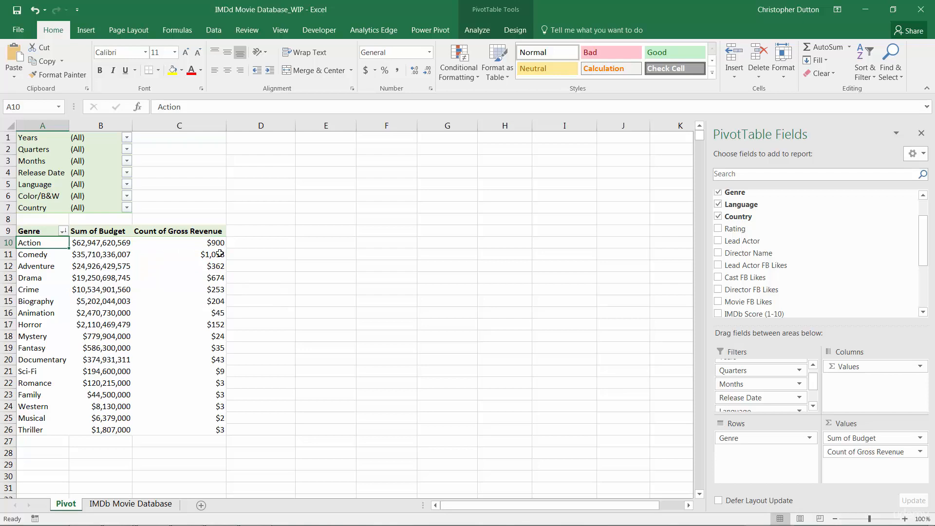
pyautogui.click(34, 254)
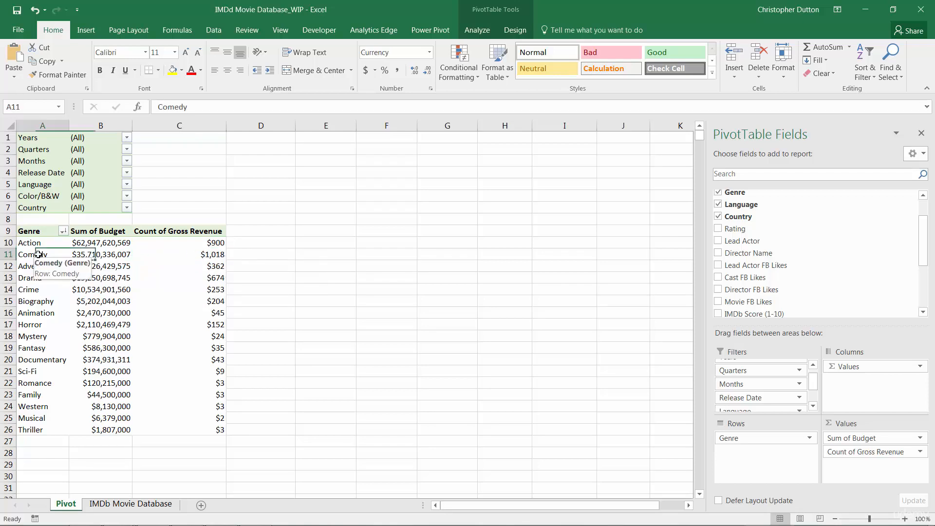
pyautogui.click(178, 266)
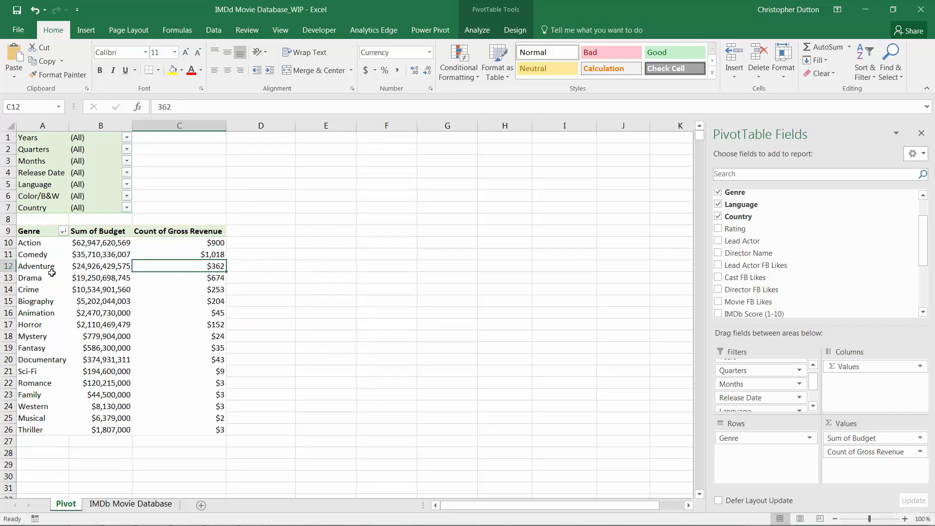
pyautogui.click(178, 242)
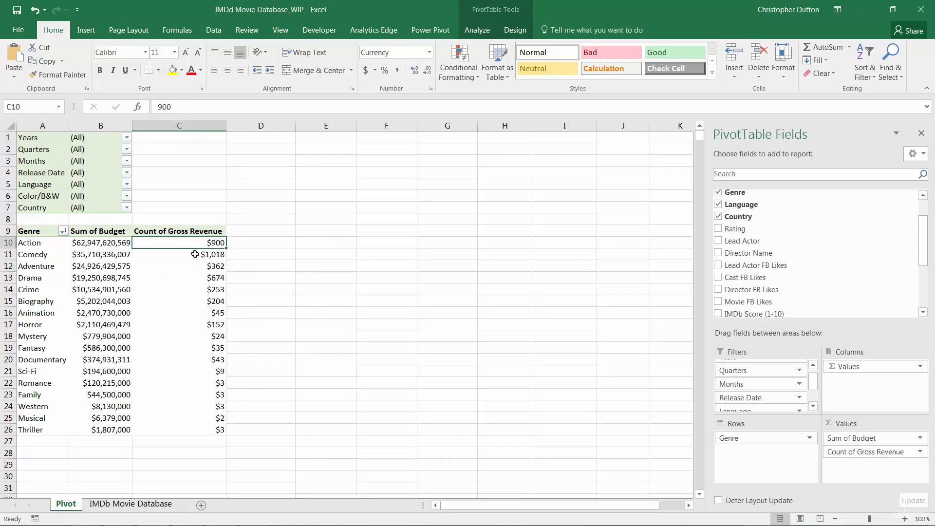
pyautogui.moveTo(210, 254)
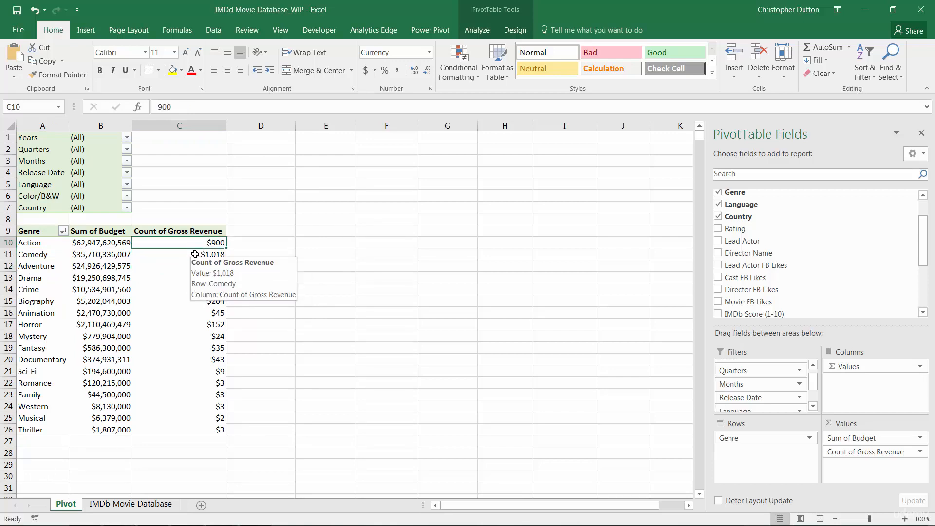
pyautogui.moveTo(186, 242)
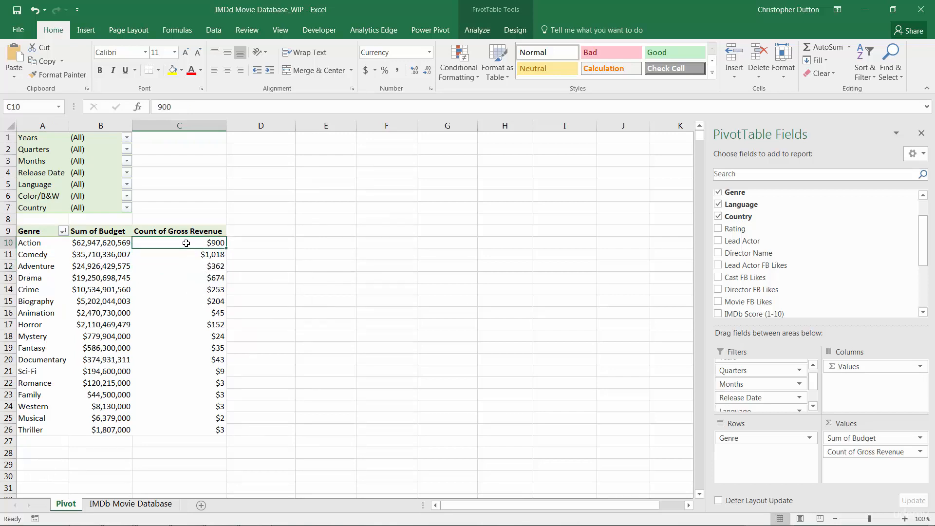
pyautogui.moveTo(202, 242)
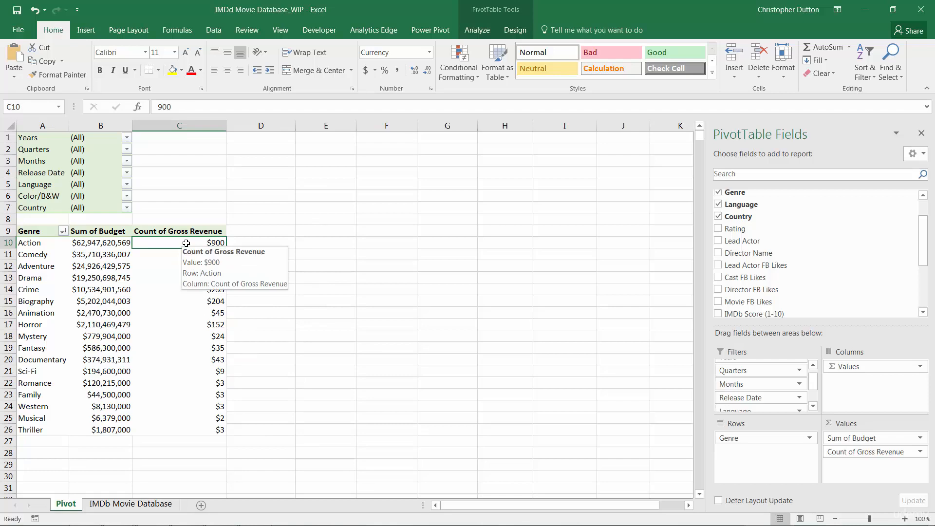
pyautogui.rightClick(201, 243)
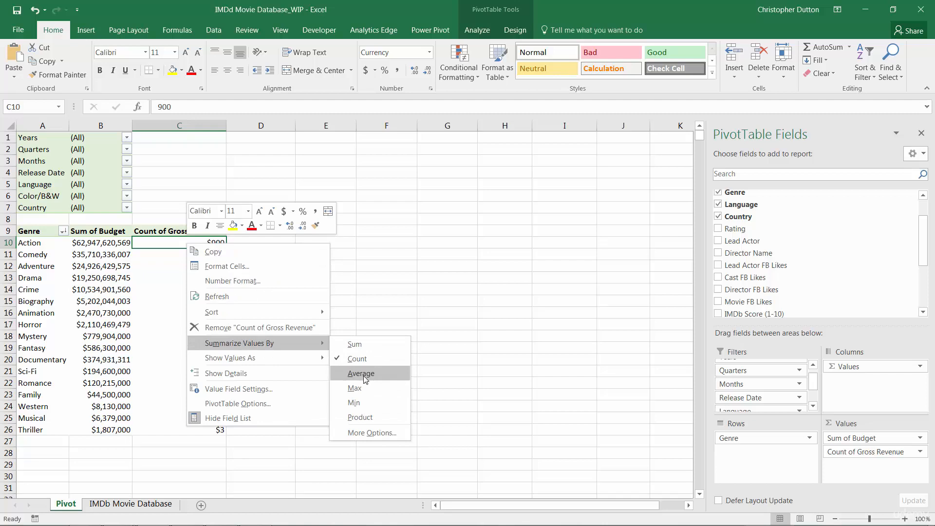
# Change the Gross Revenue summary from Count to Average.
pyautogui.click(361, 372)
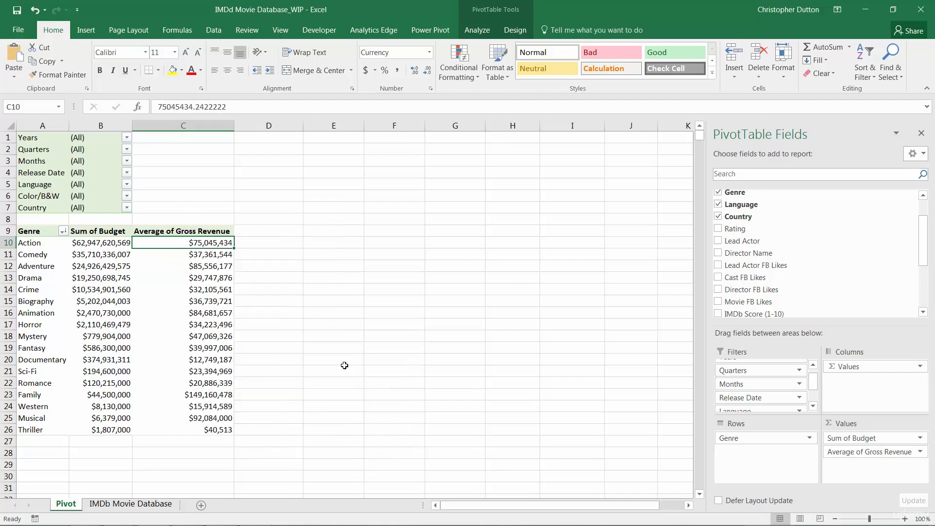
pyautogui.moveTo(183, 242)
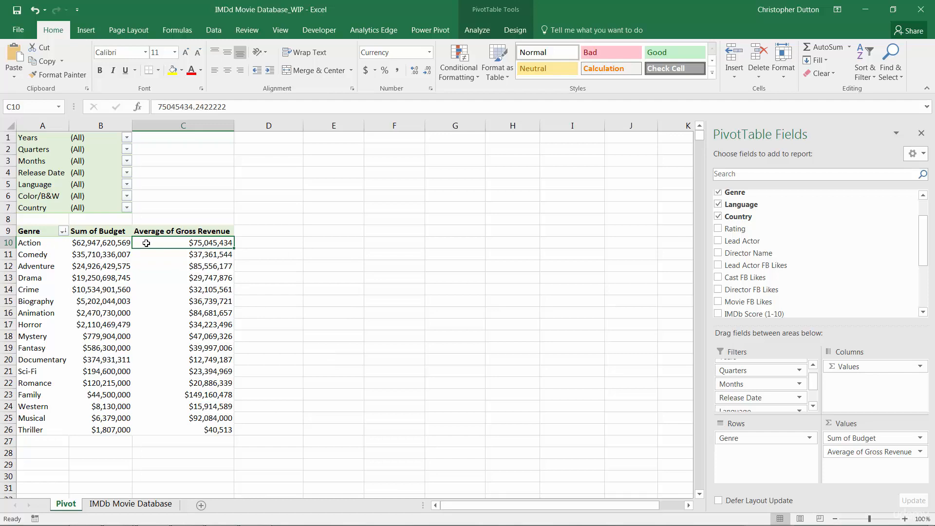
pyautogui.moveTo(183, 242)
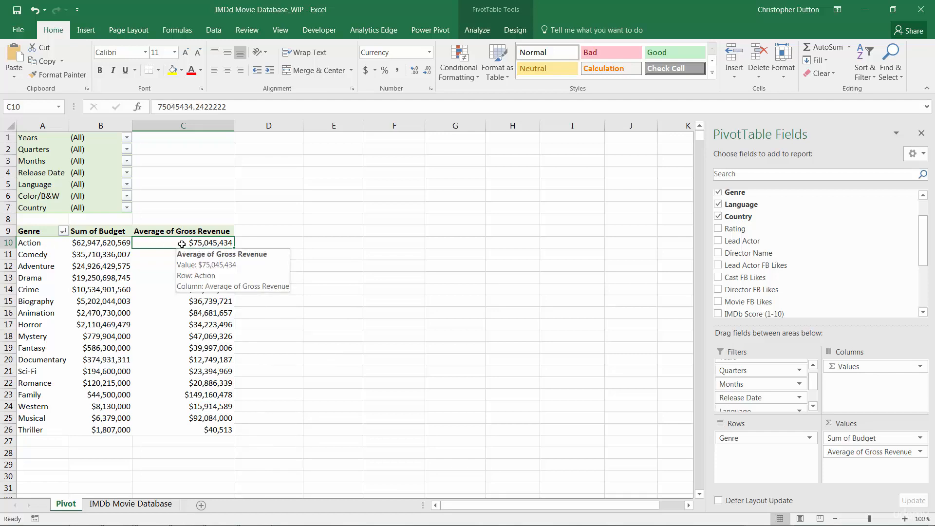
pyautogui.rightClick(209, 241)
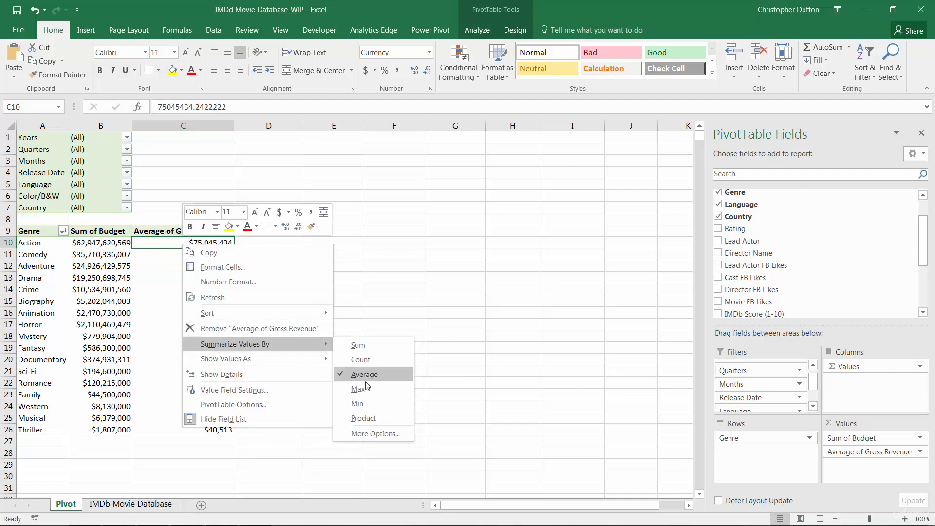
# Change the Gross Revenue summary from Average to Max.
pyautogui.click(358, 388)
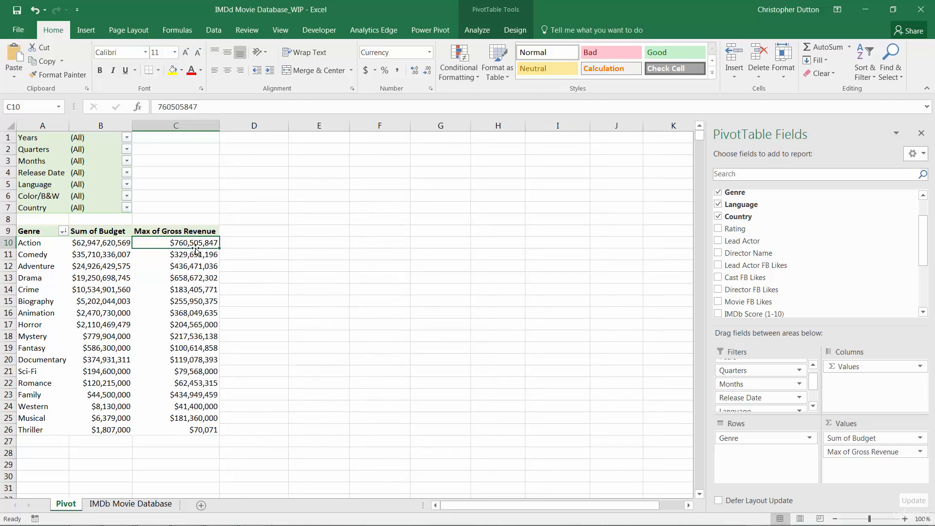
pyautogui.moveTo(192, 242)
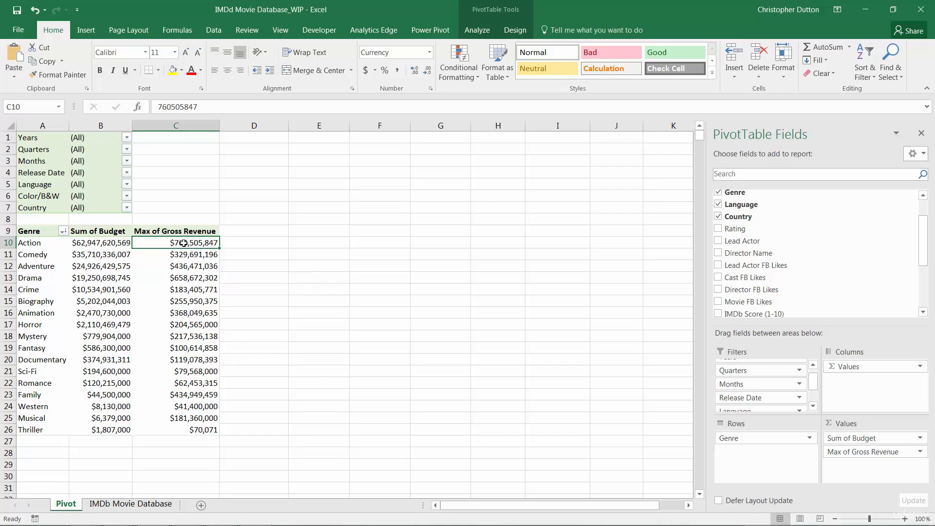
pyautogui.rightClick(175, 242)
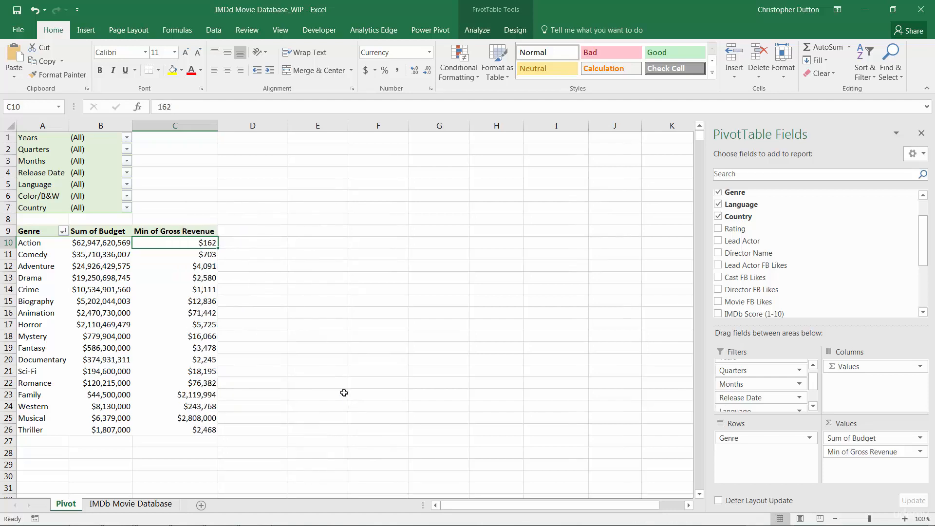
pyautogui.moveTo(192, 242)
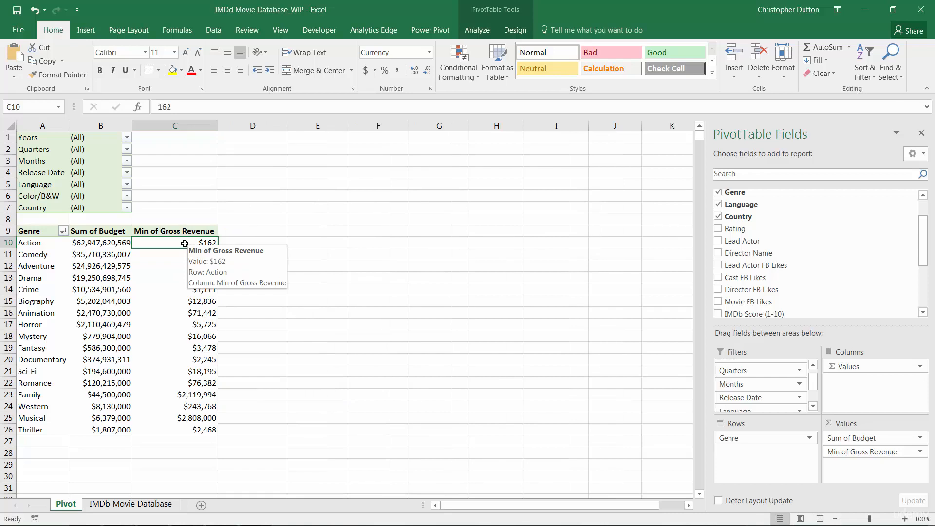
pyautogui.rightClick(175, 242)
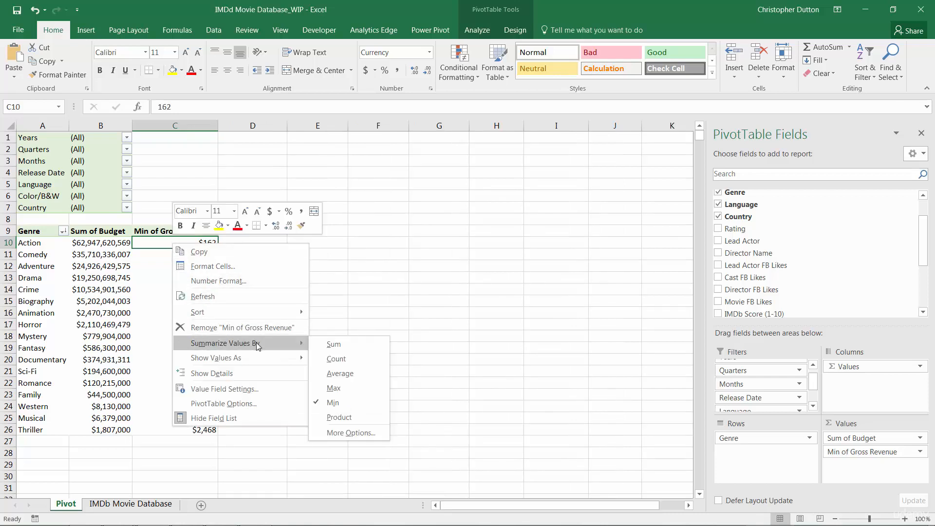
pyautogui.moveTo(266, 346)
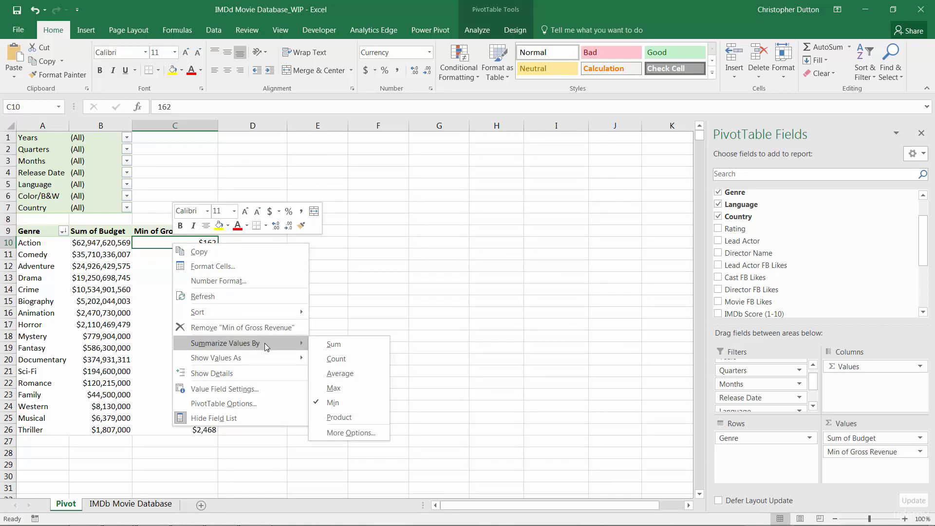
pyautogui.moveTo(338, 416)
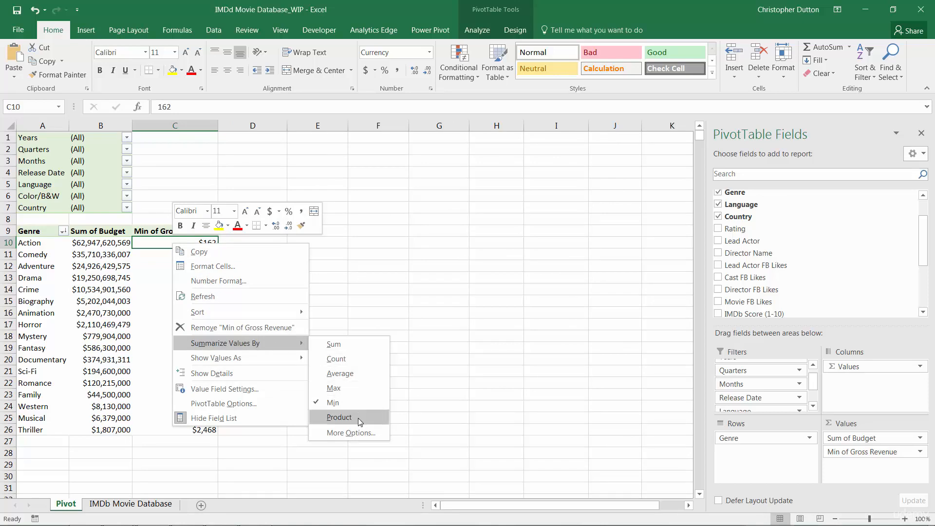
pyautogui.moveTo(355, 427)
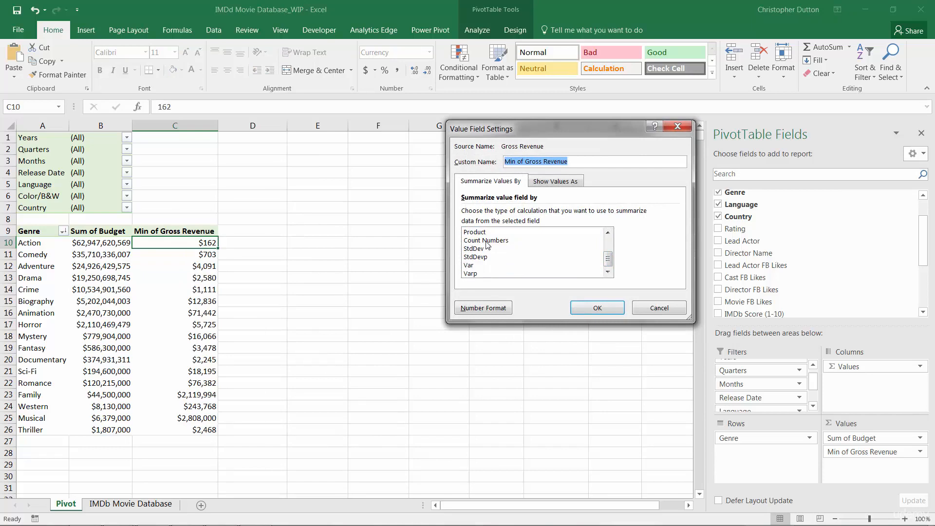
pyautogui.moveTo(487, 258)
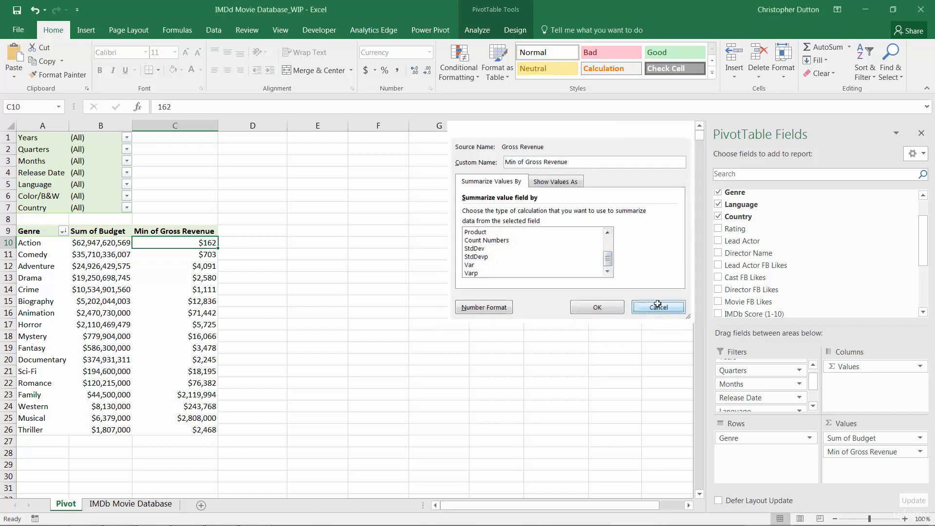
pyautogui.rightClick(174, 254)
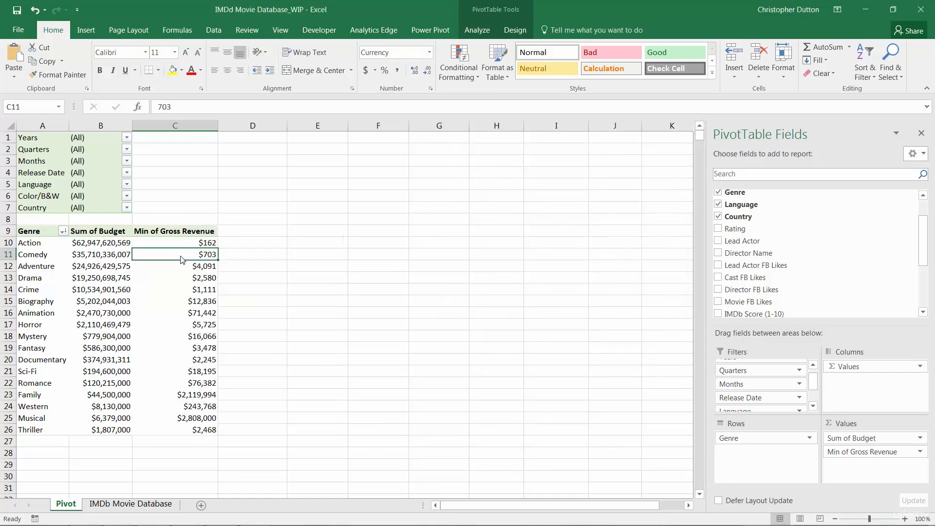
pyautogui.moveTo(848, 417)
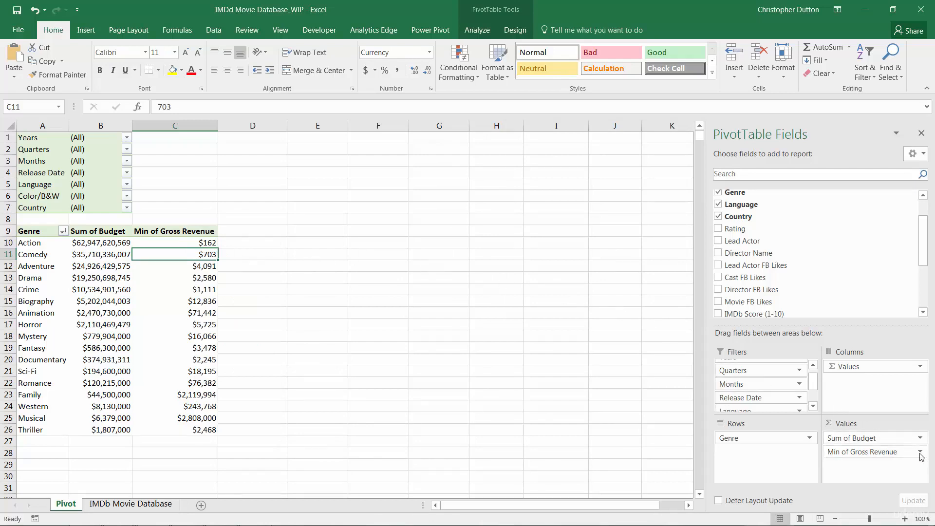
# Change Gross Revenue from Min back to Sum in Value Field Settings.
pyautogui.click(919, 451)
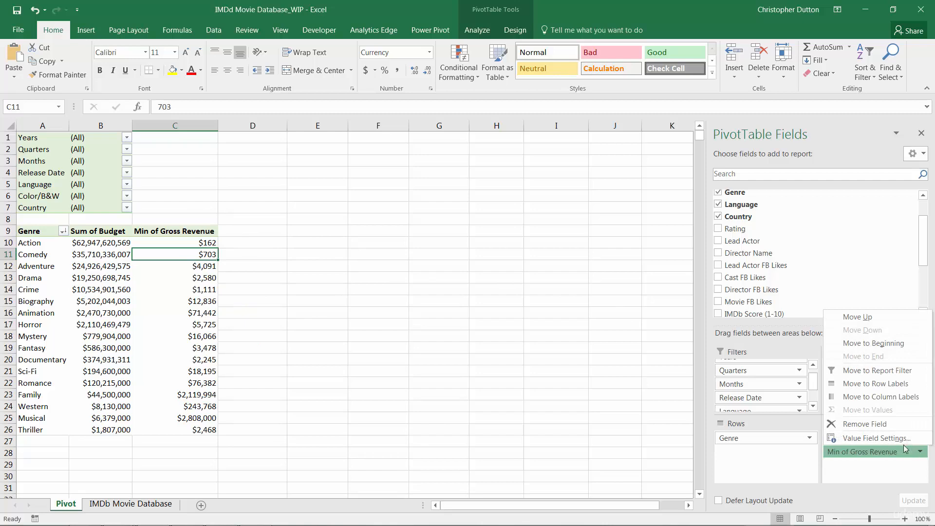
pyautogui.click(873, 438)
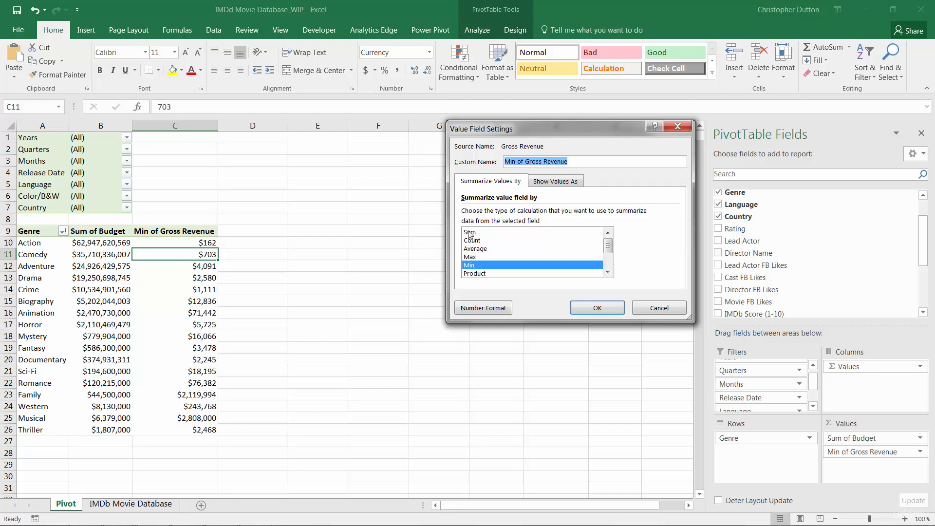
pyautogui.click(470, 232)
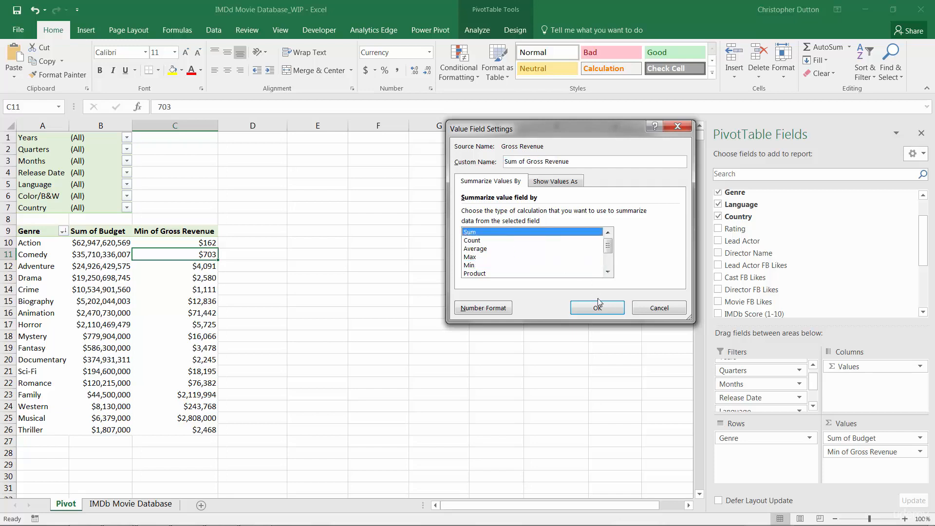
pyautogui.click(596, 307)
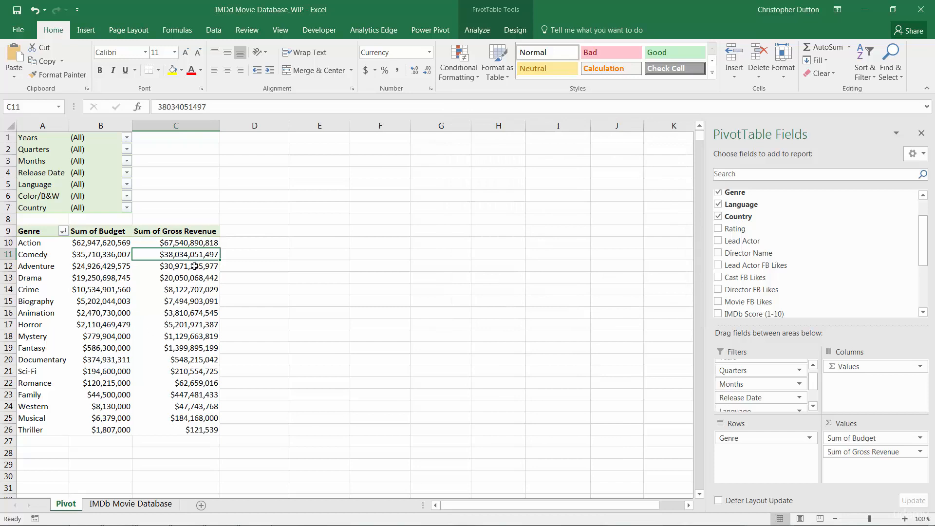
pyautogui.moveTo(234, 248)
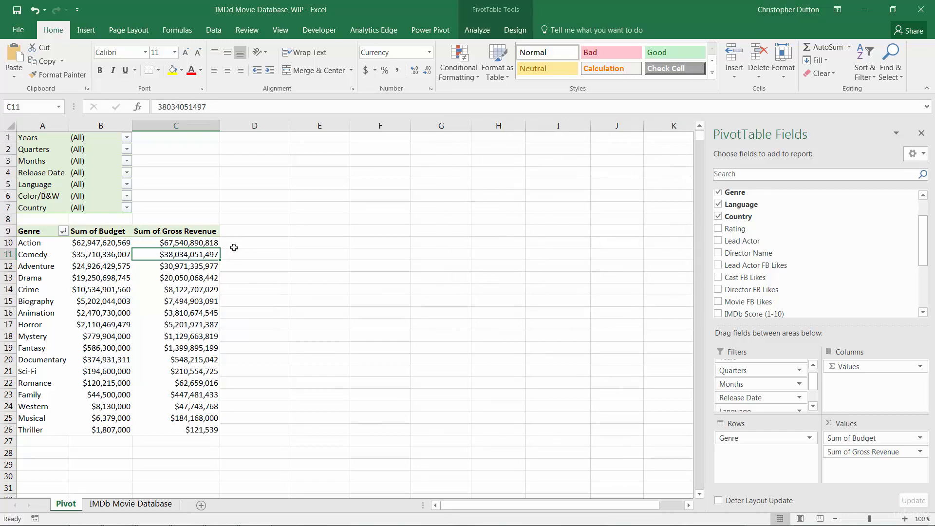